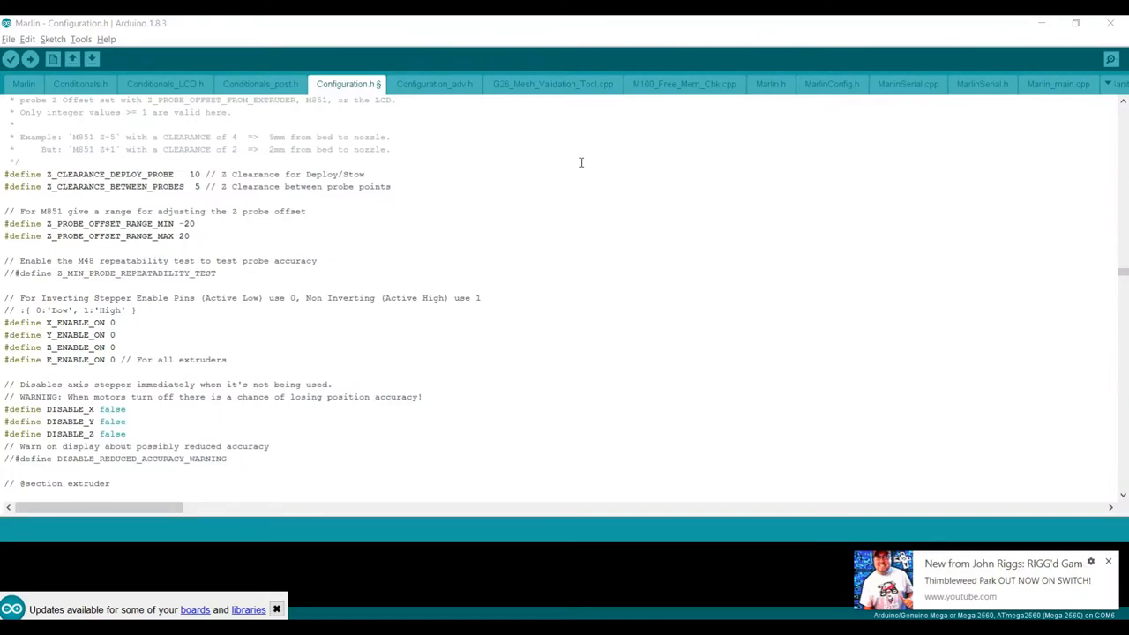
Step: Place the cursor at the end of the DISABLE_X line to clear its false value
{"action": "left_click", "coordinate": [189, 236]}
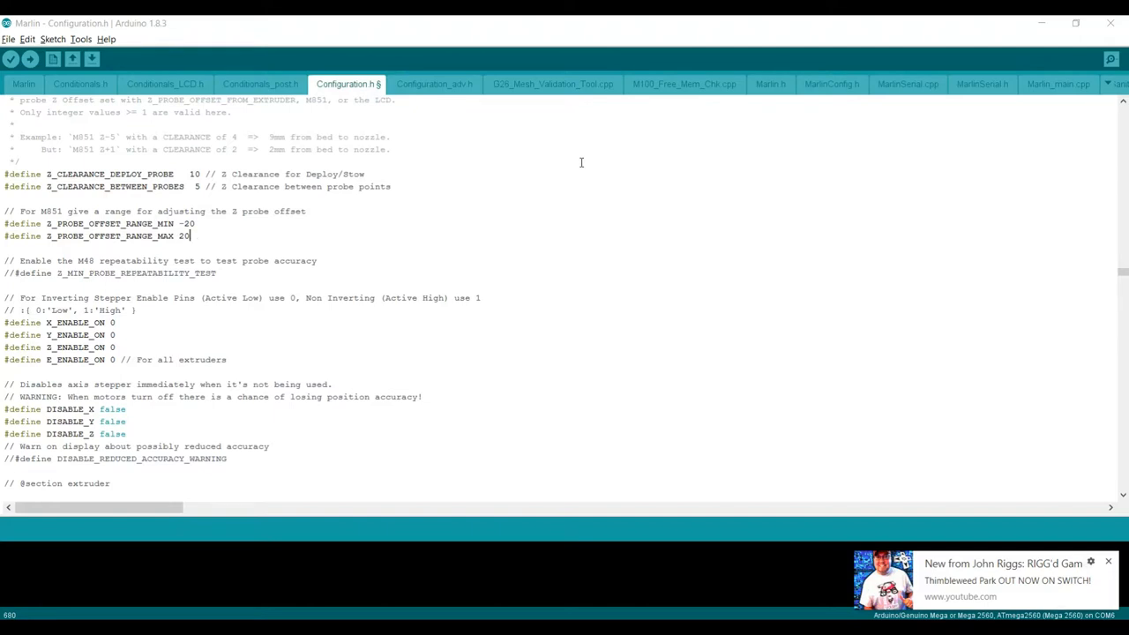
{"action": "mouse_move", "coordinate": [591, 144]}
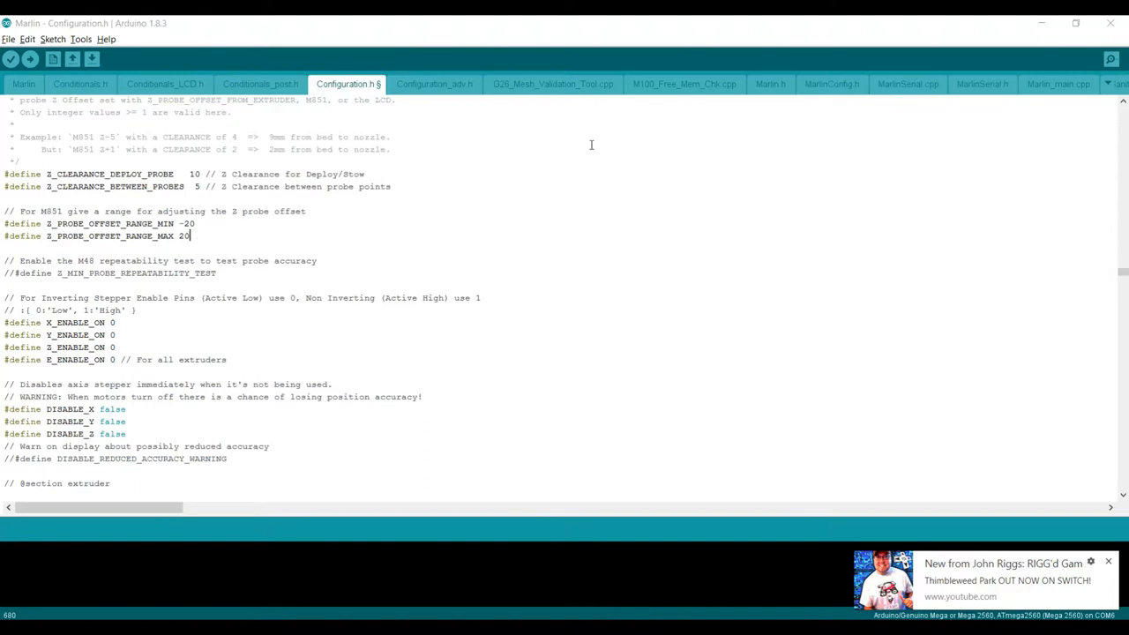
{"action": "mouse_move", "coordinate": [269, 77]}
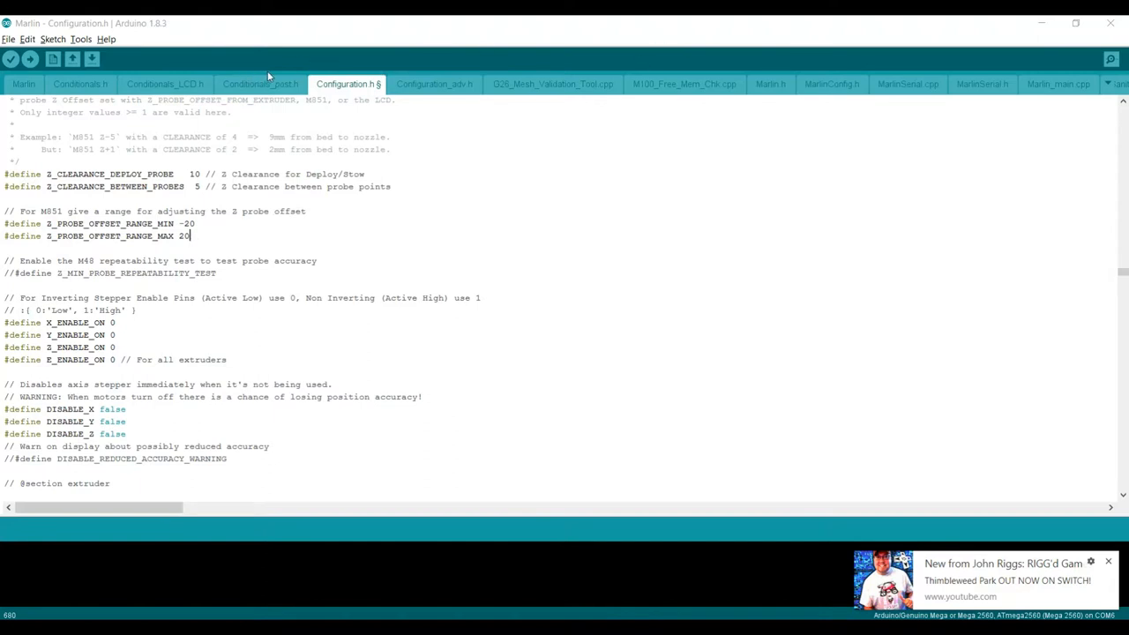
{"action": "mouse_move", "coordinate": [310, 178]}
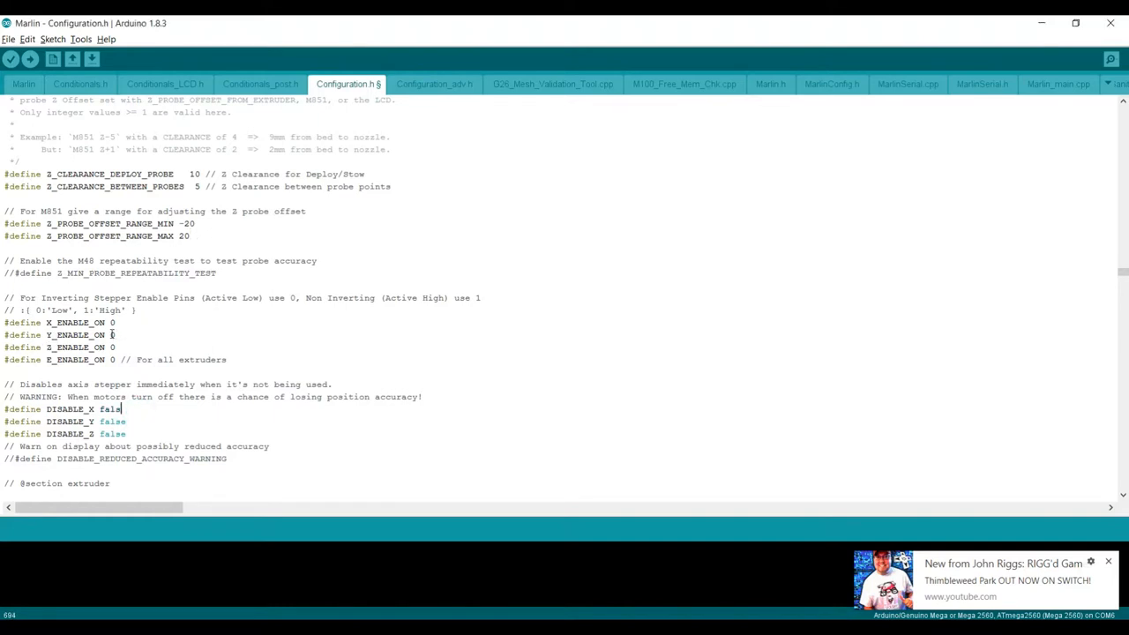
Step: Change DISABLE_X, DISABLE_Y and DISABLE_Z from false to true
{"action": "type", "text": "true"}
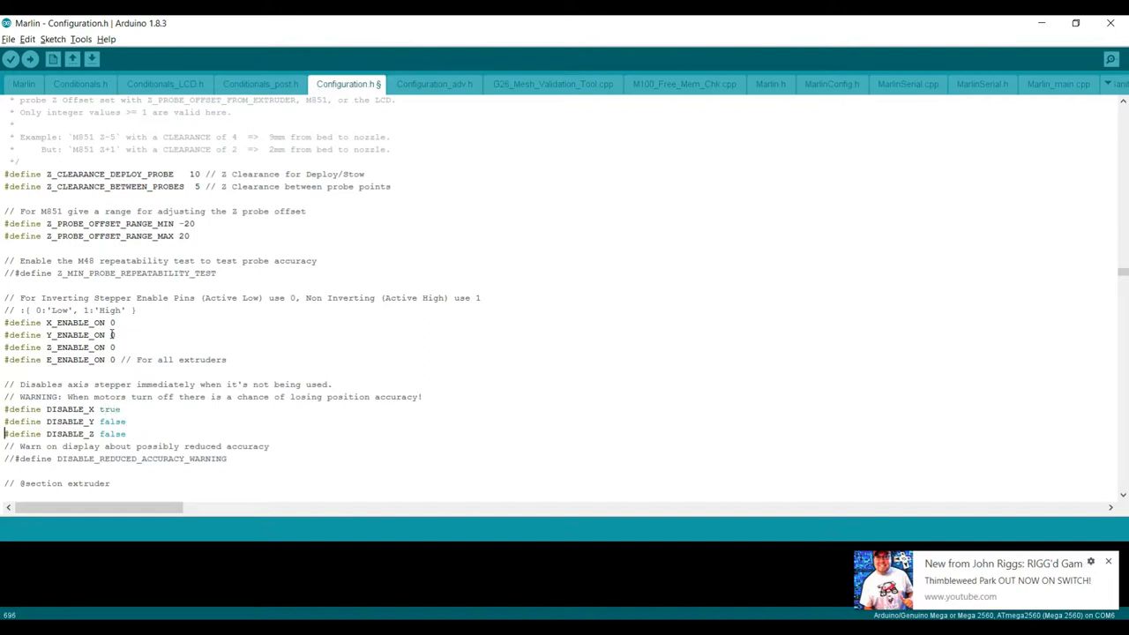
{"action": "double_click", "coordinate": [112, 421]}
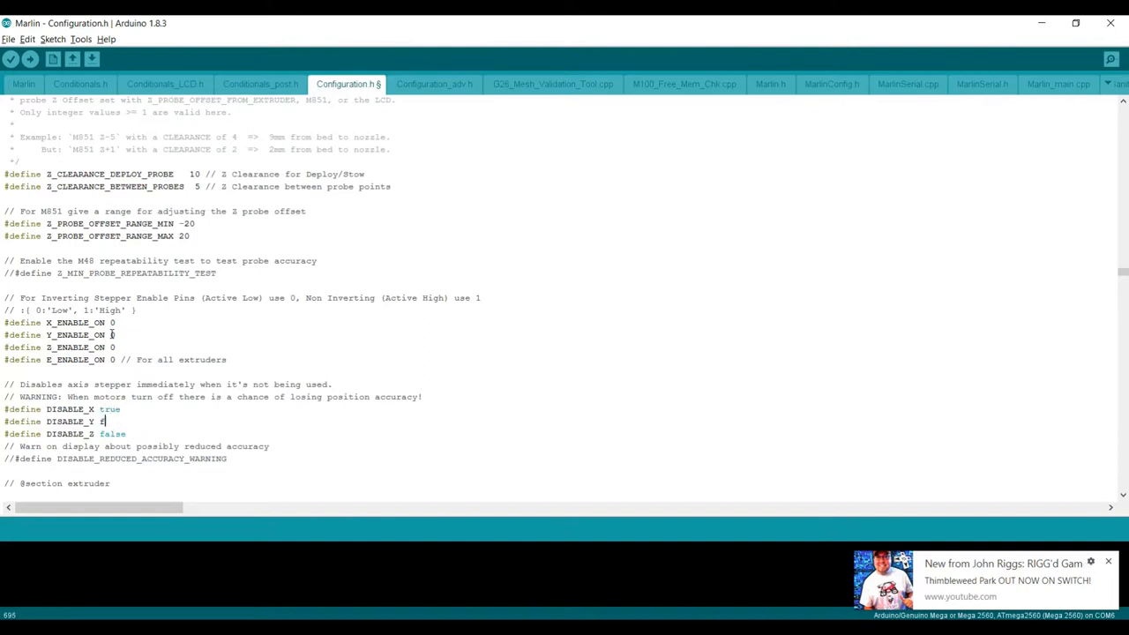
{"action": "type", "text": "true"}
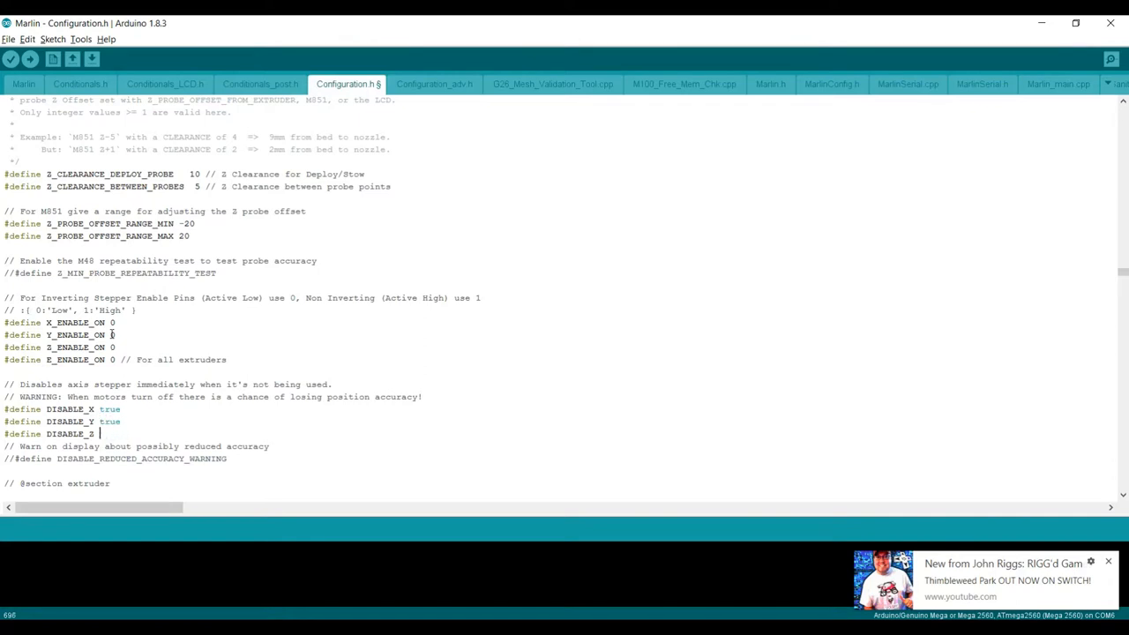
{"action": "type", "text": "true"}
{"action": "type", "text": "steps_per"}
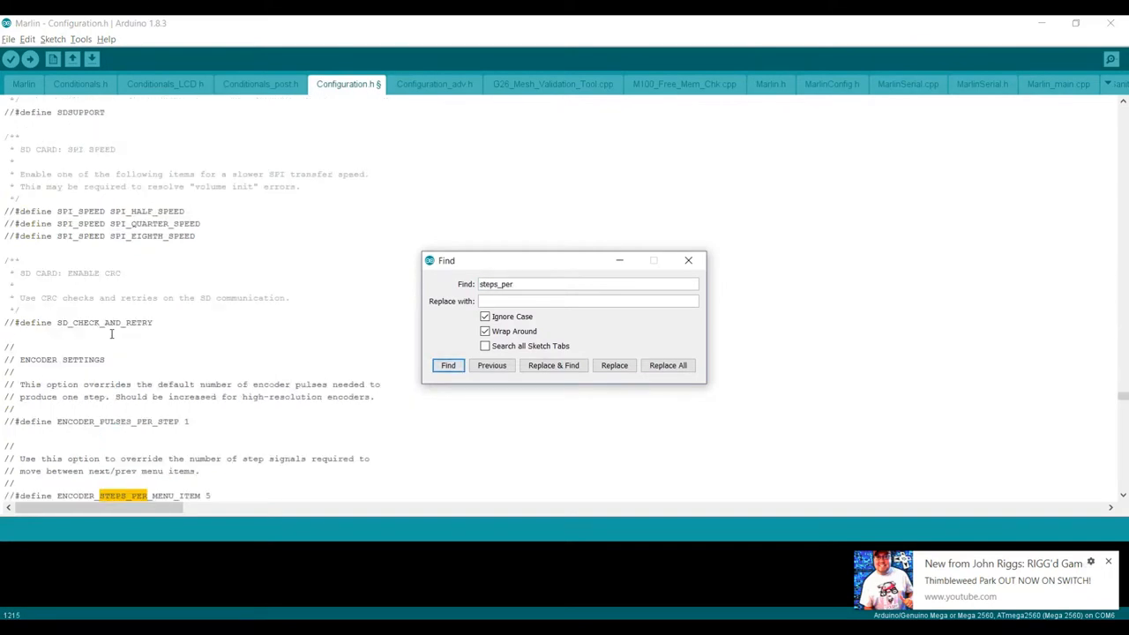
Step: Jump to DEFAULT_AXIS_STEPS_PER_UNIT, close the search, and select the first max feedrate value
{"action": "left_click", "coordinate": [448, 366]}
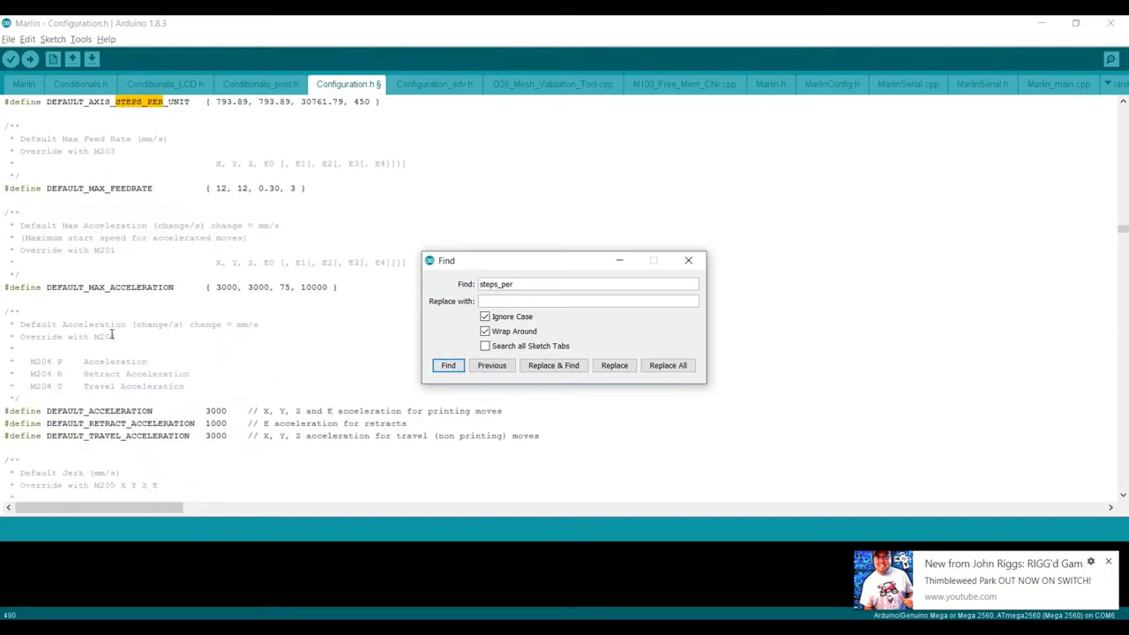
{"action": "left_click", "coordinate": [448, 365]}
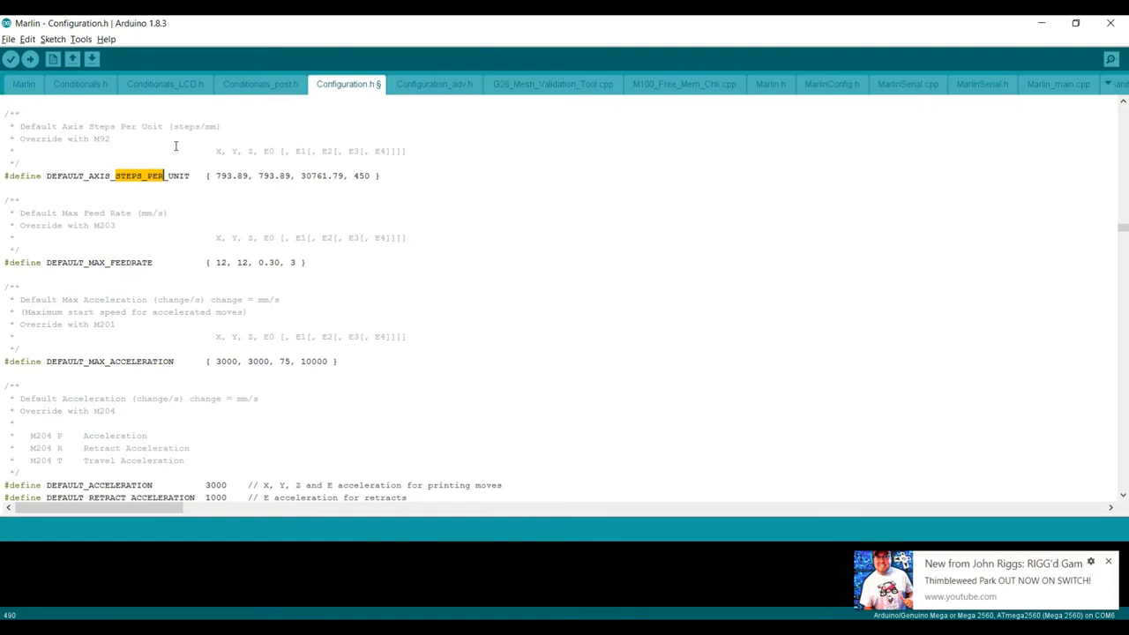
{"action": "mouse_move", "coordinate": [183, 143]}
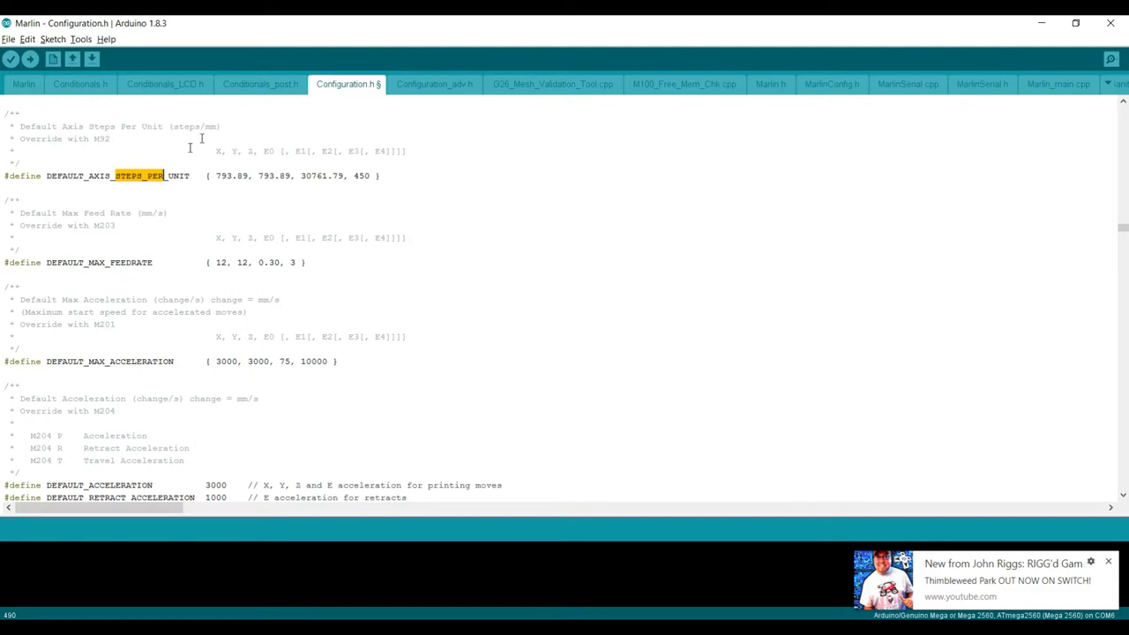
{"action": "left_click", "coordinate": [222, 262]}
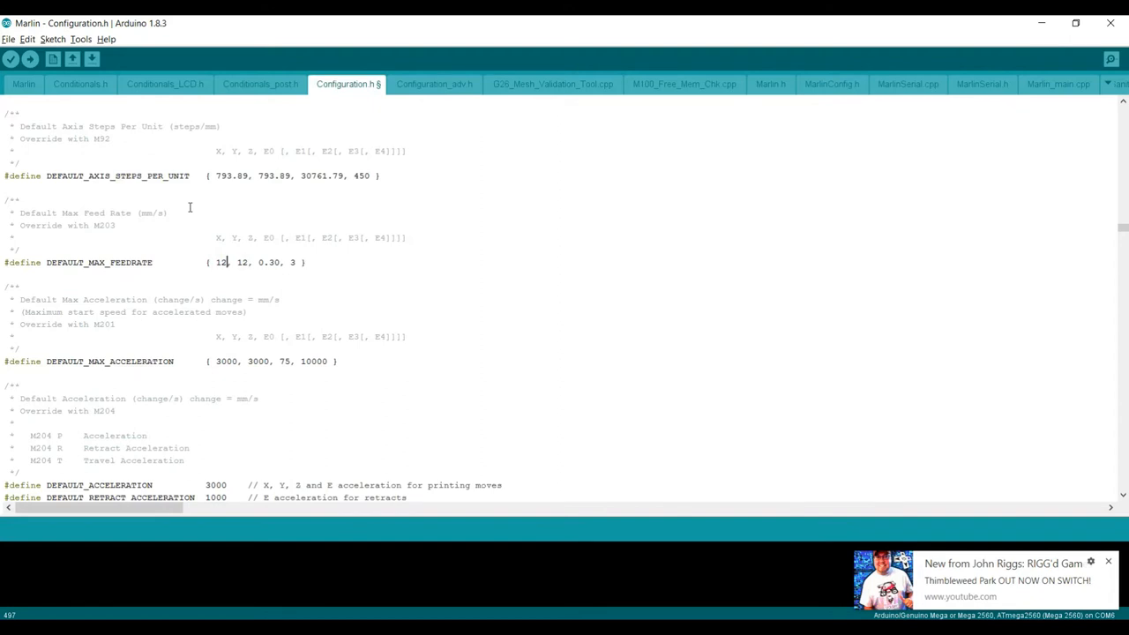
Step: Enter 9 for the X and Y max feedrates, replacing 12
{"action": "type", "text": "9"}
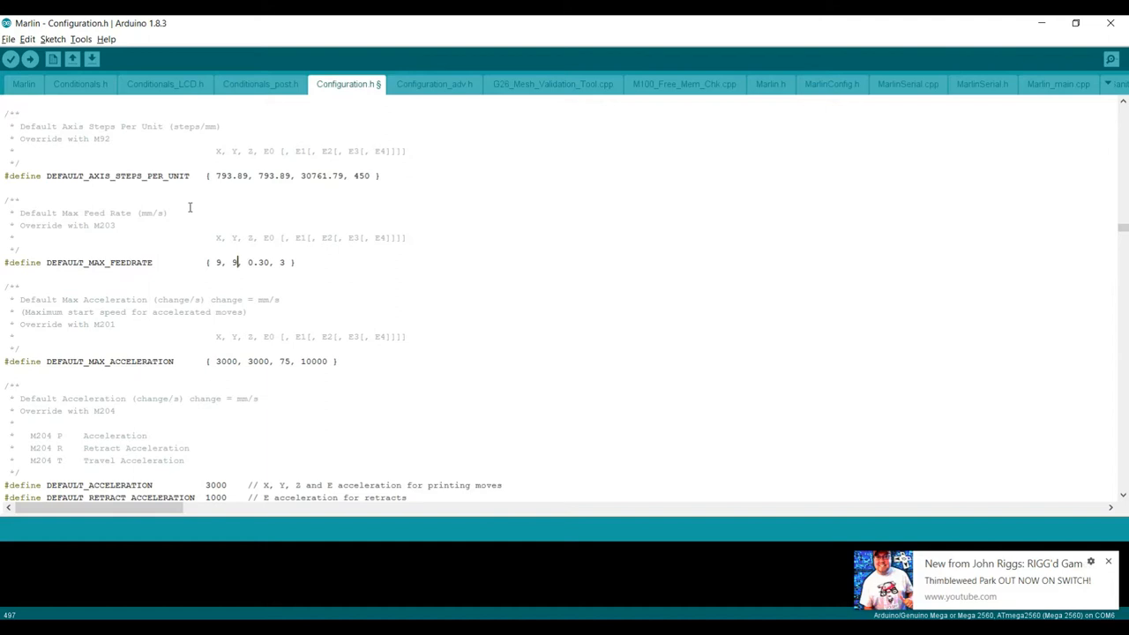
{"action": "mouse_move", "coordinate": [203, 79]}
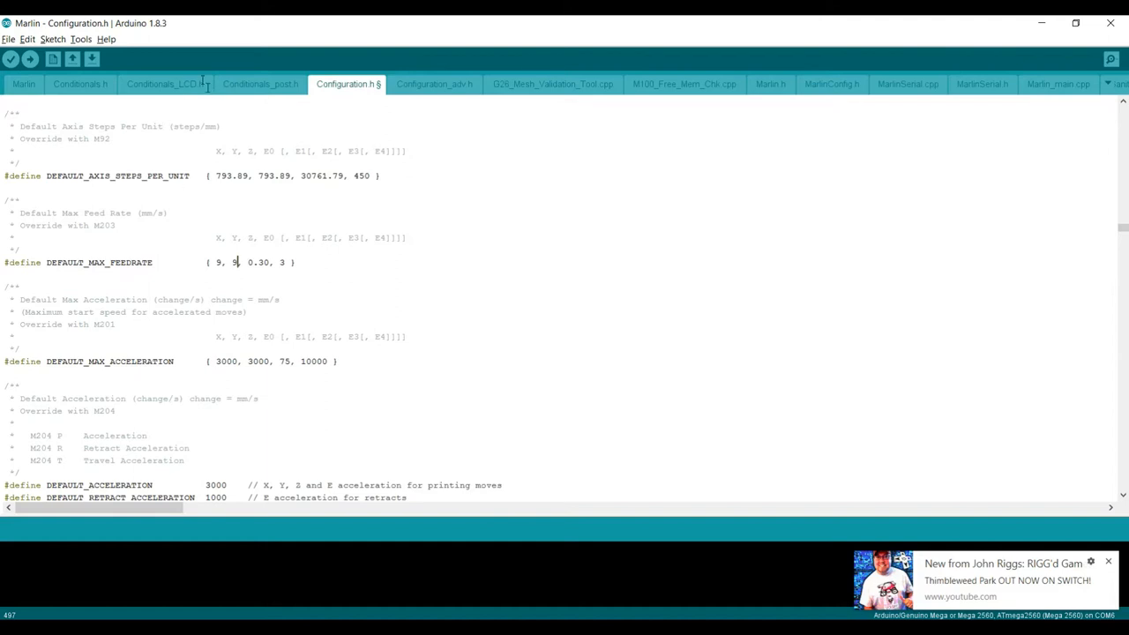
{"action": "mouse_move", "coordinate": [520, 485]}
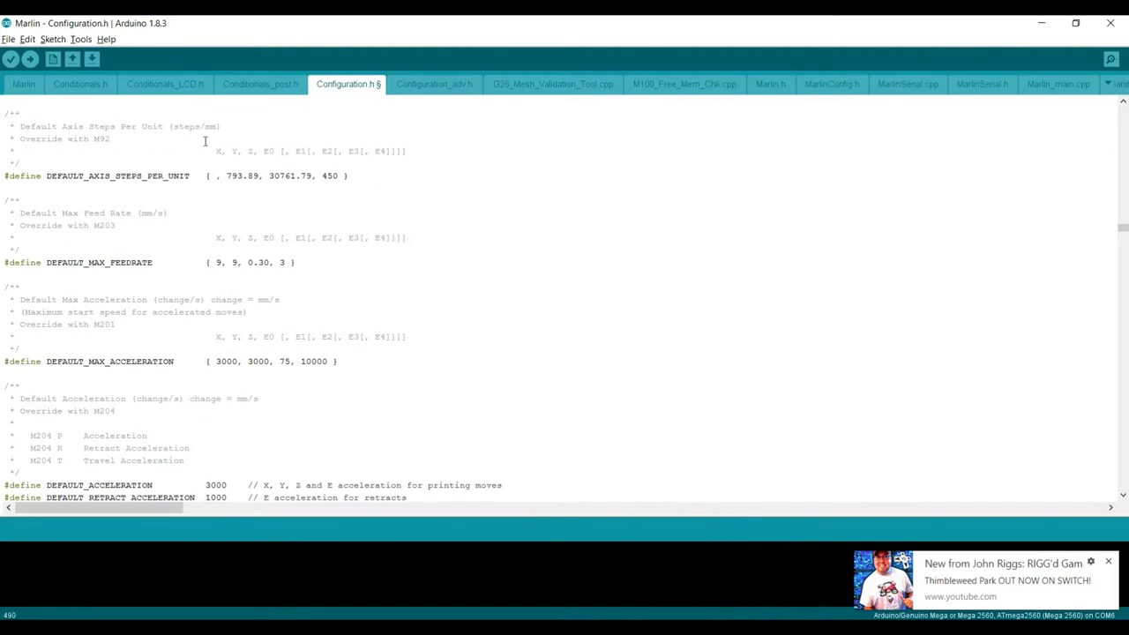
Step: Type the new X, Y and Z steps per unit: 828.38, 932.89, 8628.79
{"action": "left_click", "coordinate": [214, 175]}
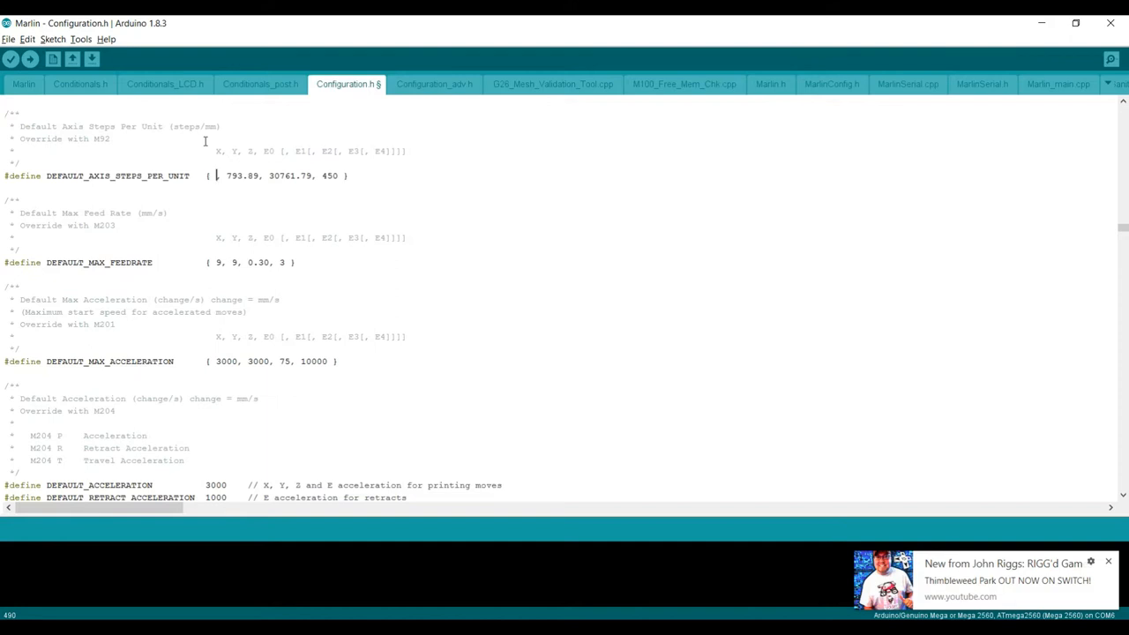
{"action": "type", "text": "828.38,"}
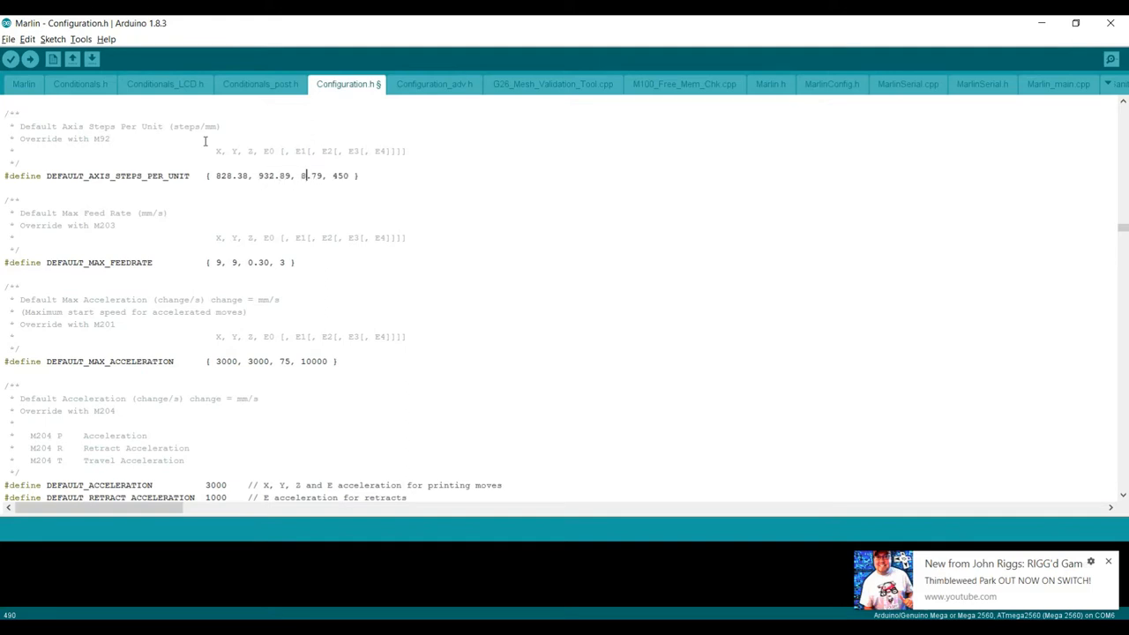
{"action": "type", "text": "628"}
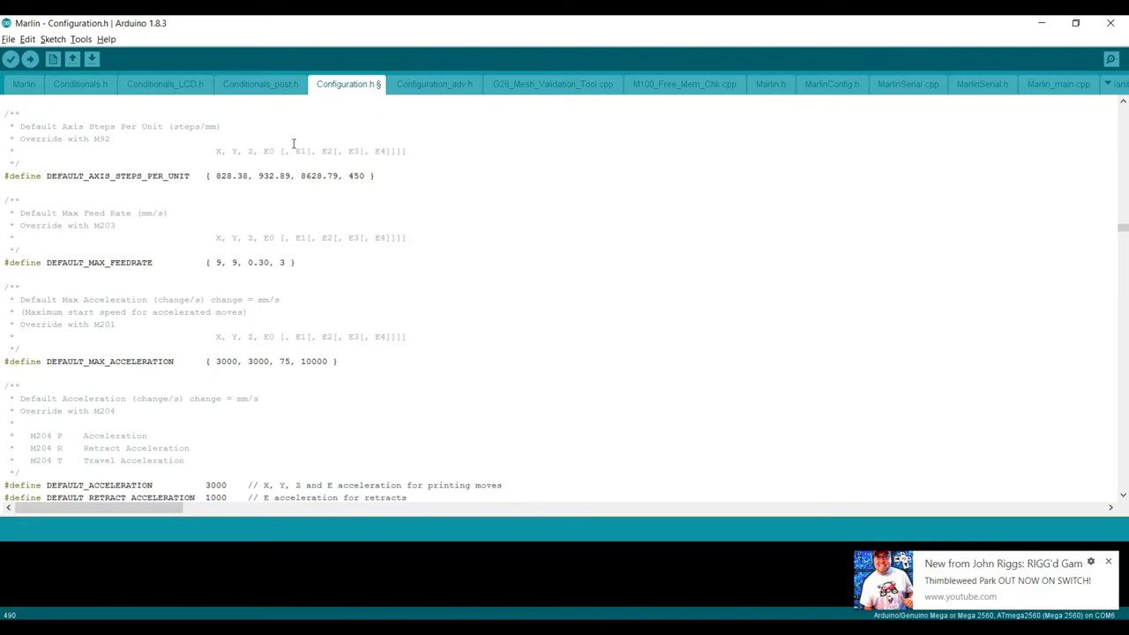
{"action": "mouse_move", "coordinate": [289, 144]}
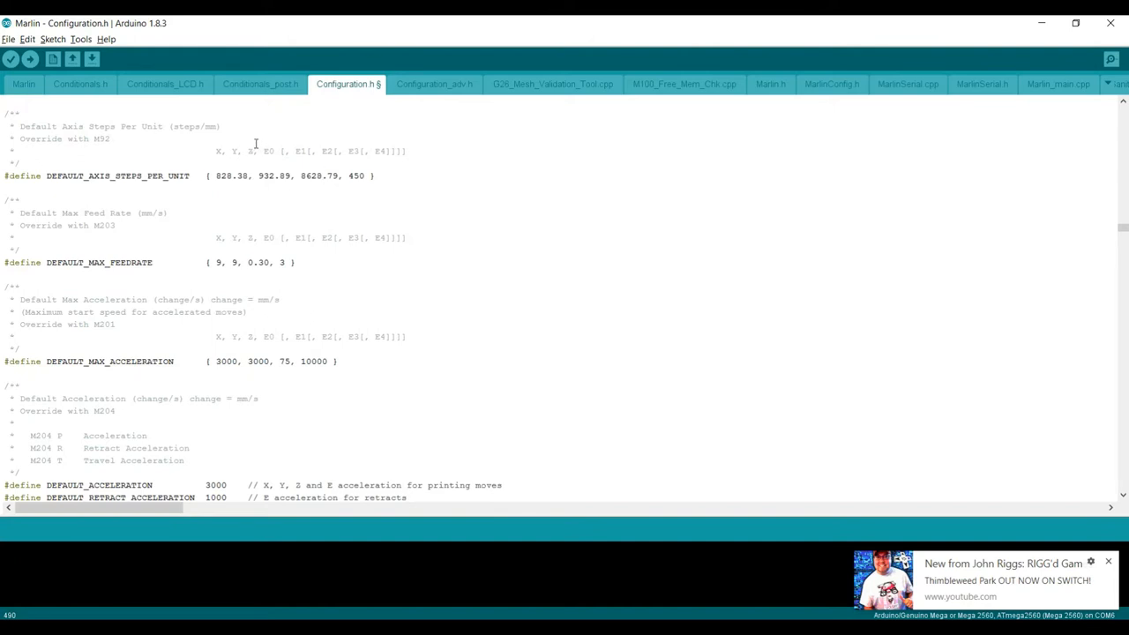
{"action": "mouse_move", "coordinate": [284, 146]}
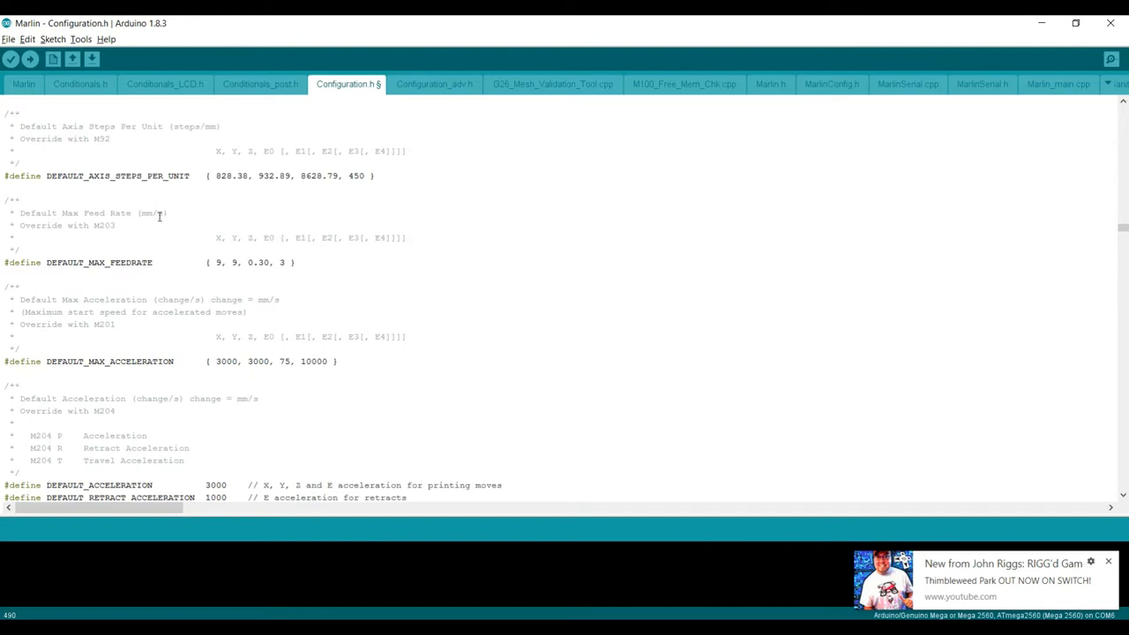
{"action": "mouse_move", "coordinate": [199, 213]}
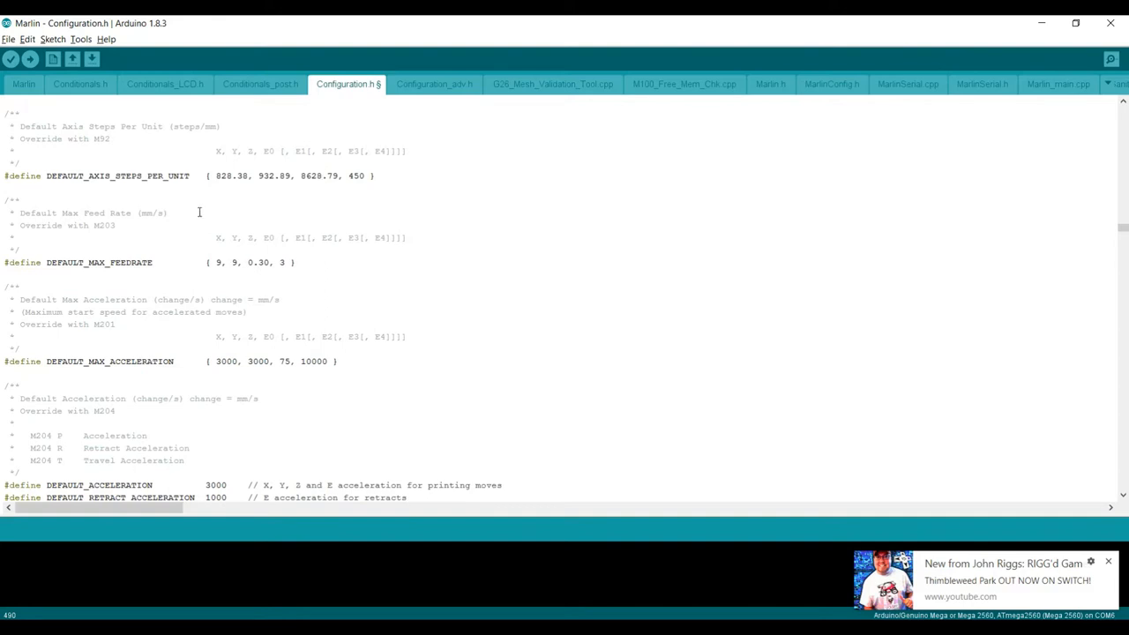
{"action": "mouse_move", "coordinate": [218, 212]}
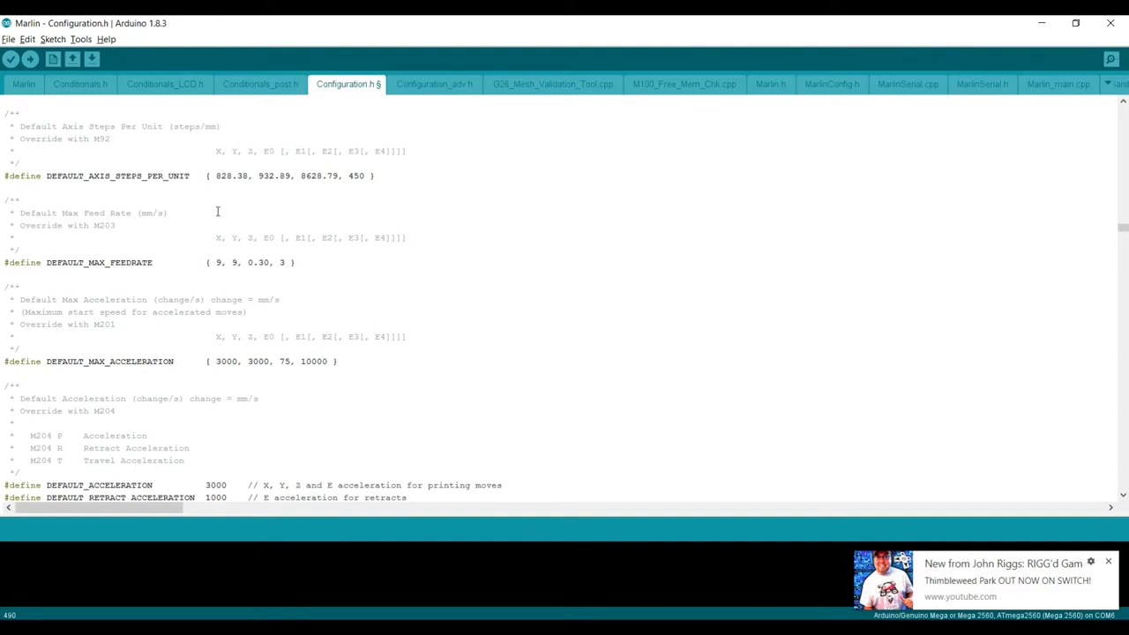
{"action": "mouse_move", "coordinate": [212, 212]}
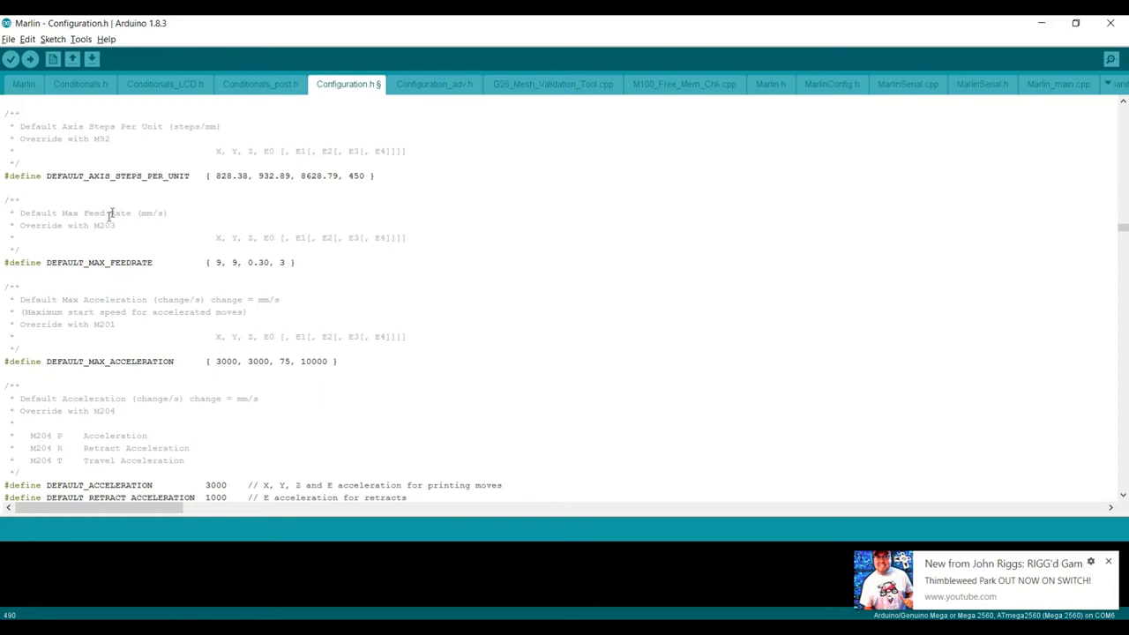
{"action": "mouse_move", "coordinate": [180, 212]}
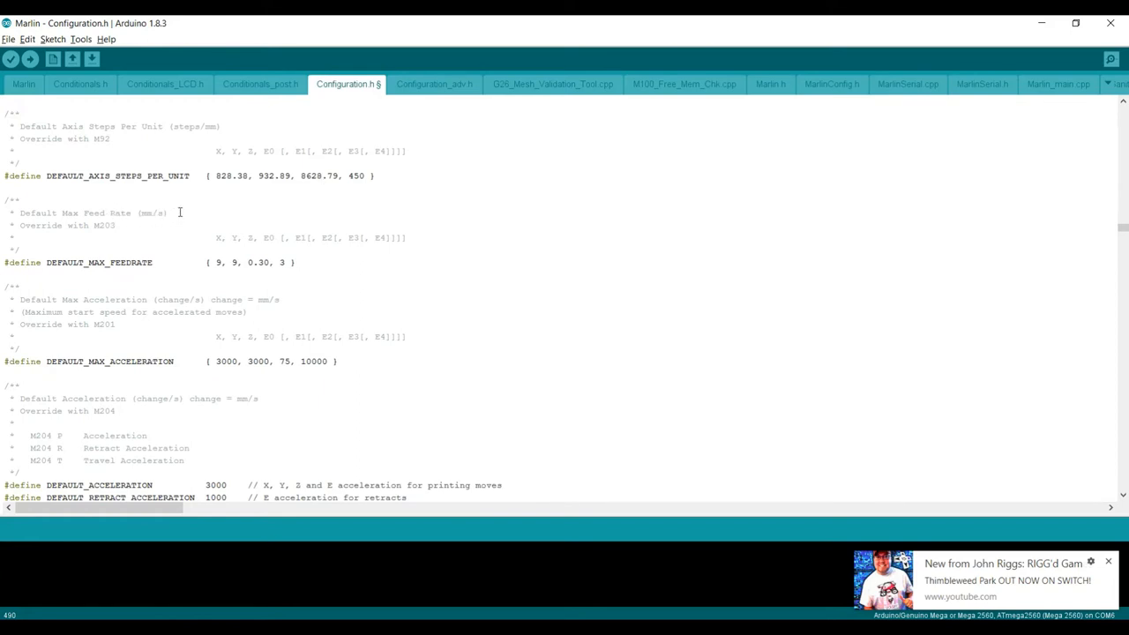